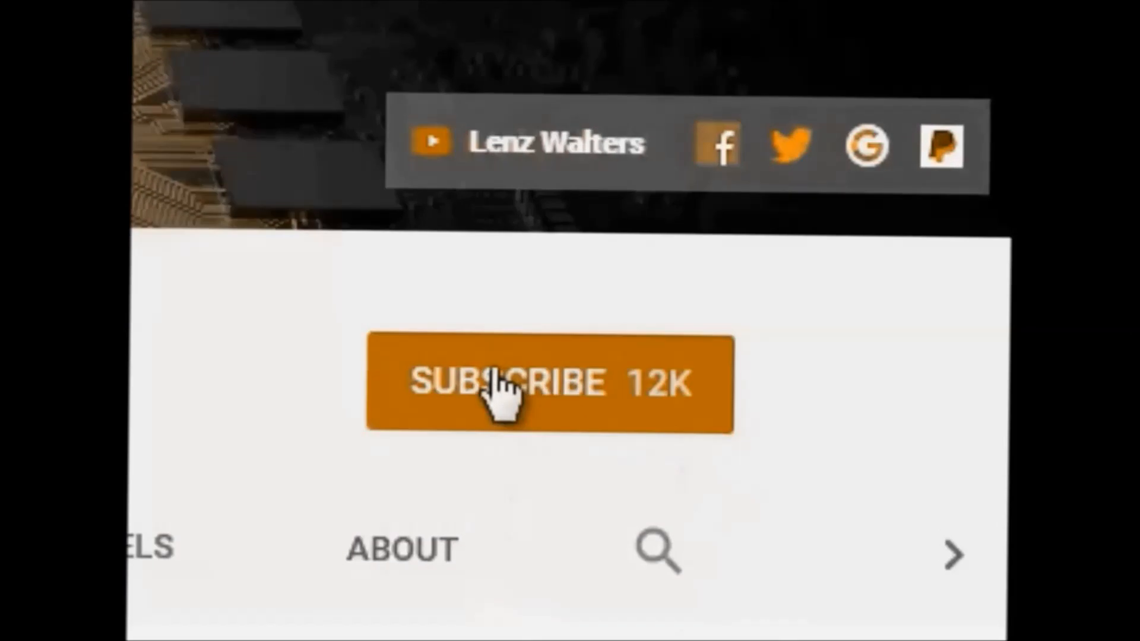
- Subscribe to the Lenz Walters channel so it shows Subscribed with a notification bell
{"action": "left_click", "coordinate": [545, 384]}
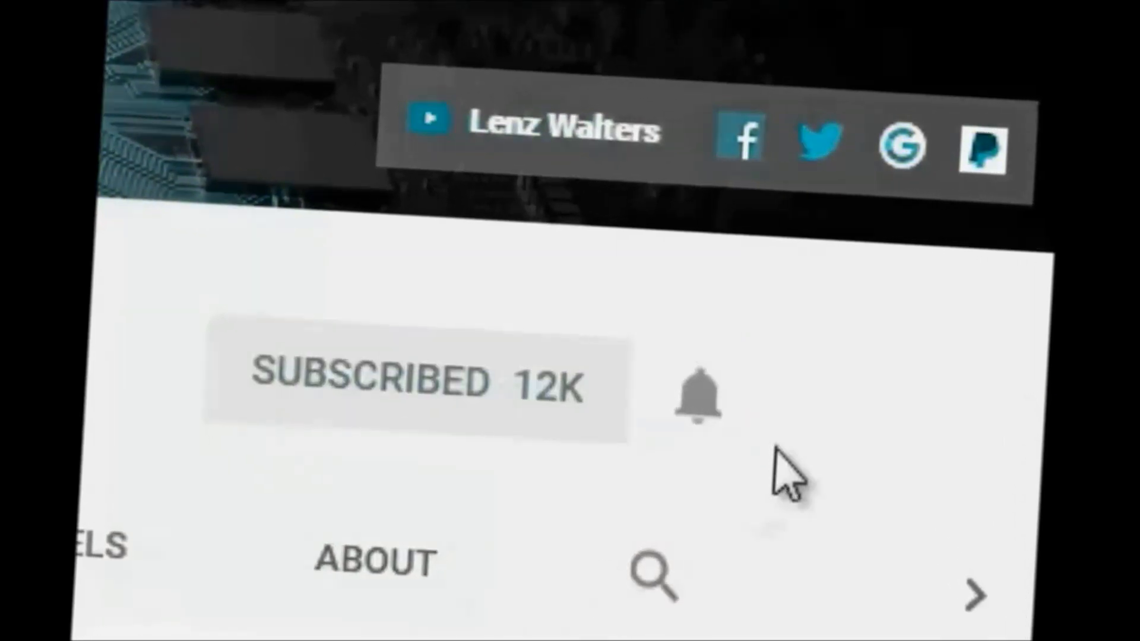